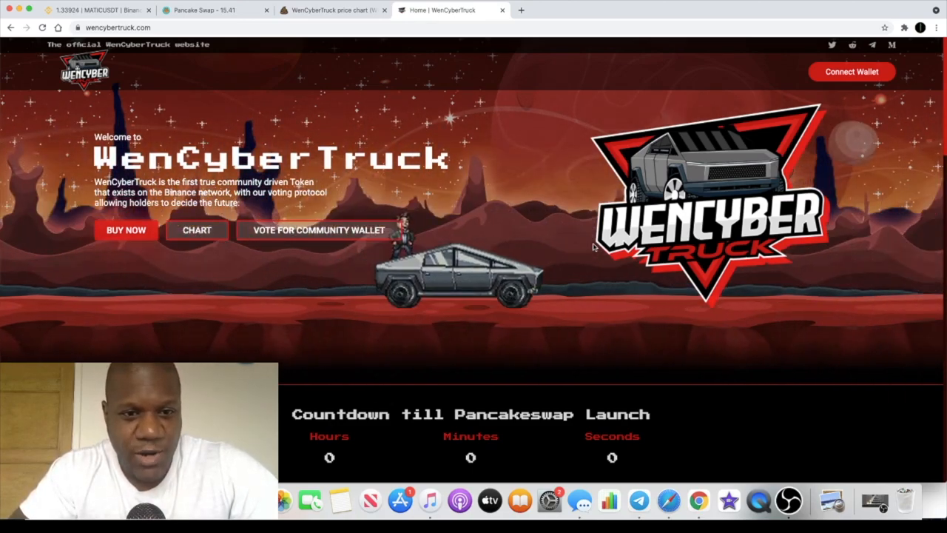
mouse_move(533, 281)
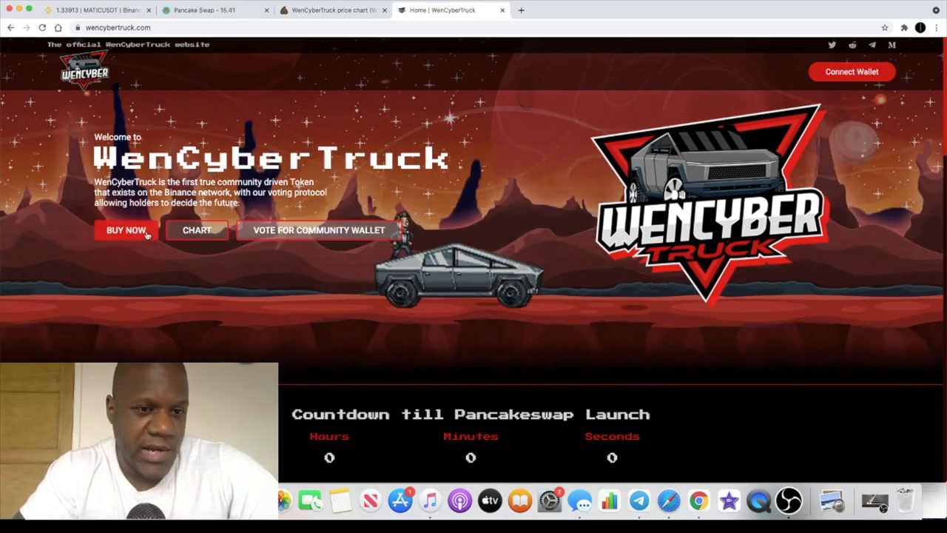
Scroll past the launch countdown to the price, 95 holders, supply and ~$101K market cap stats.
scroll("down", 3)
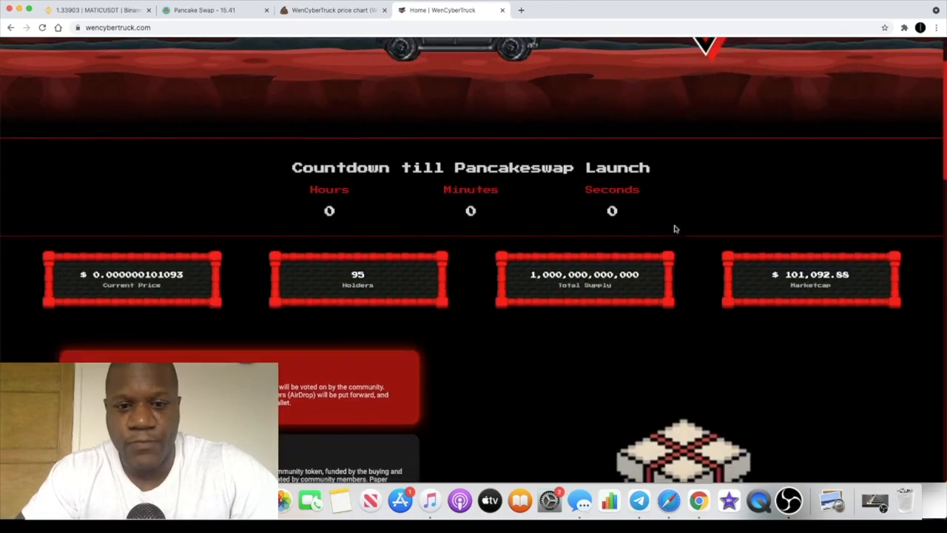
scroll("up", 3)
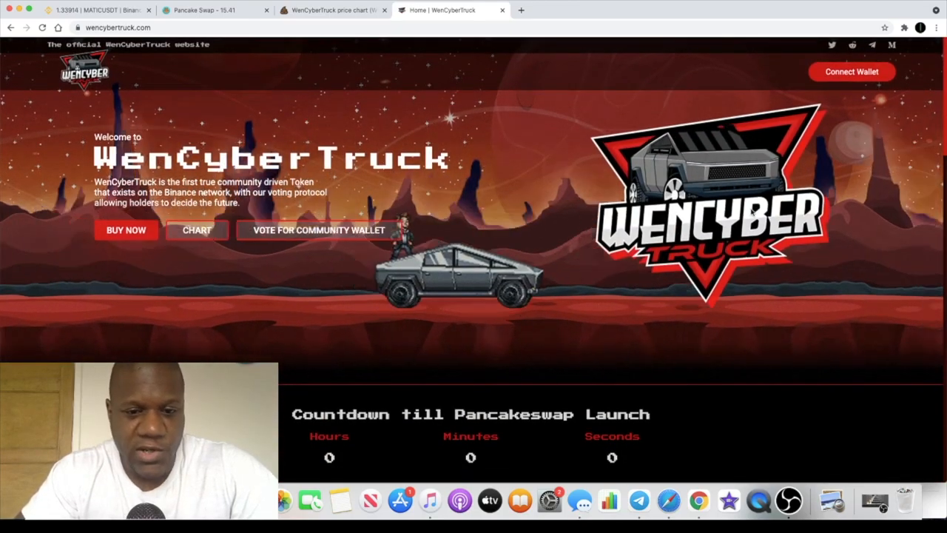
scroll("down", 3)
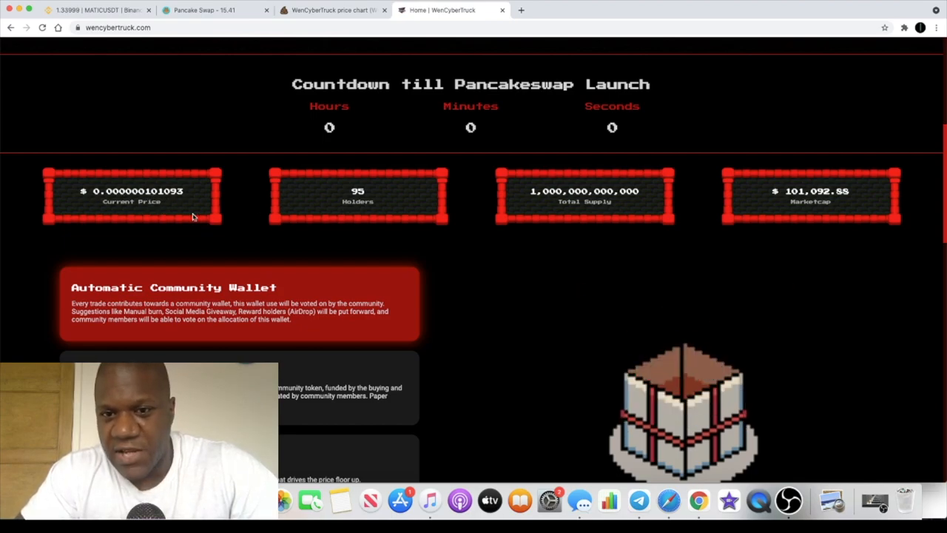
mouse_move(578, 196)
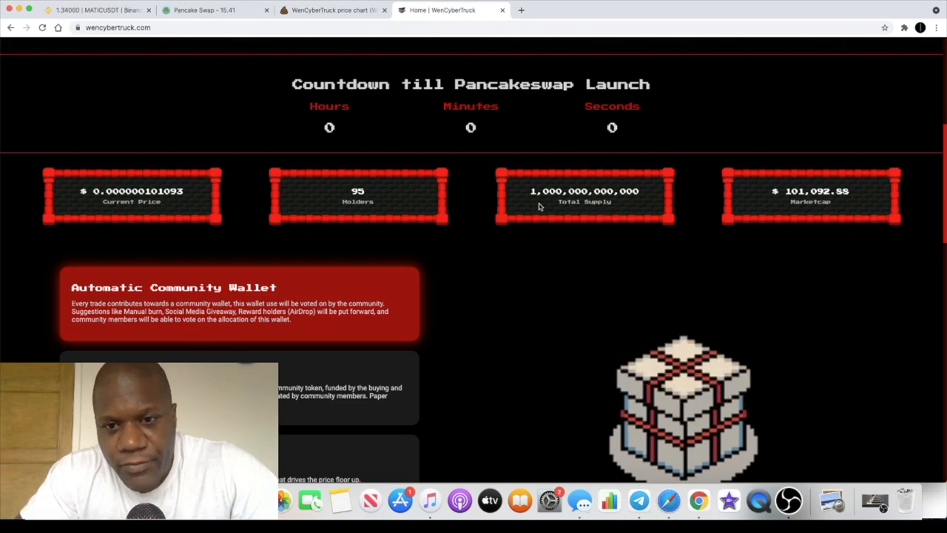
mouse_move(580, 227)
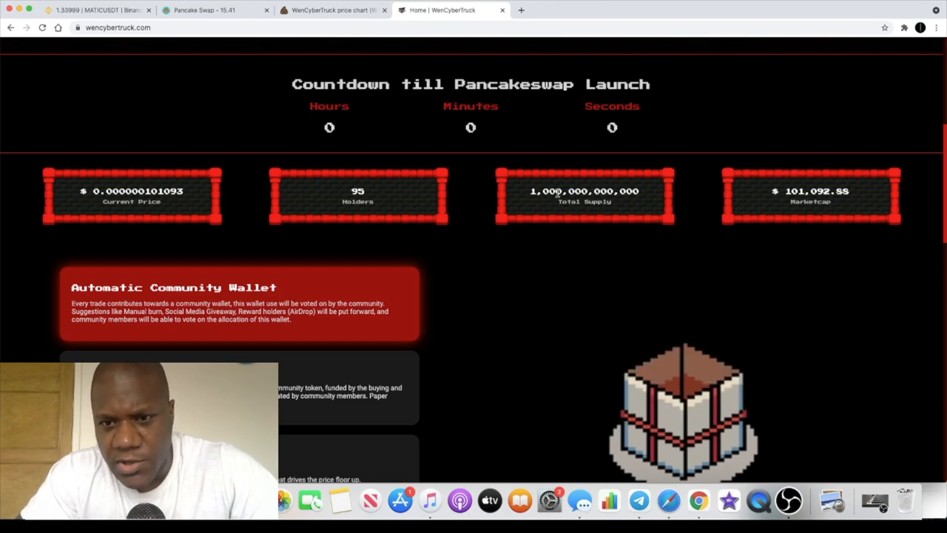
Scroll to the community, marketing and 4% auto-liquidity wallet cards and contract wallet balances.
scroll("down", 3)
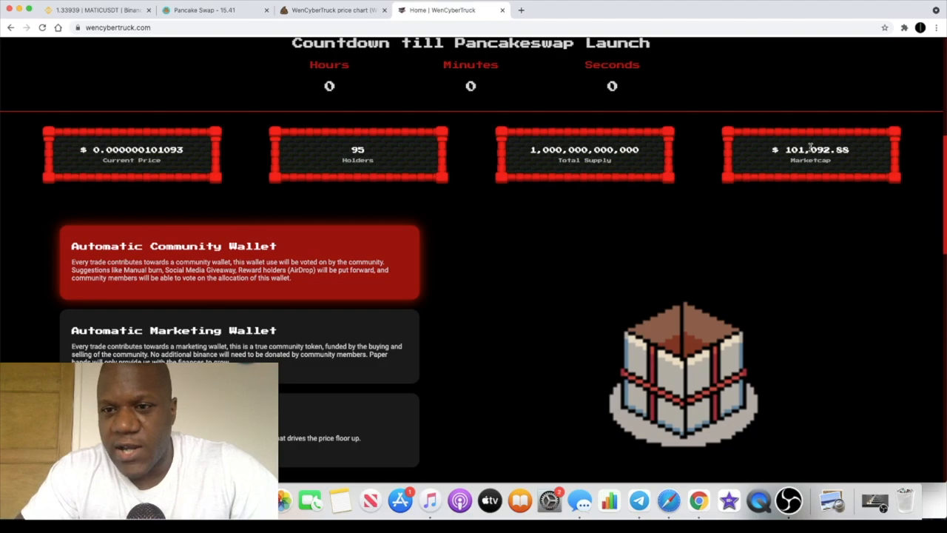
mouse_move(714, 184)
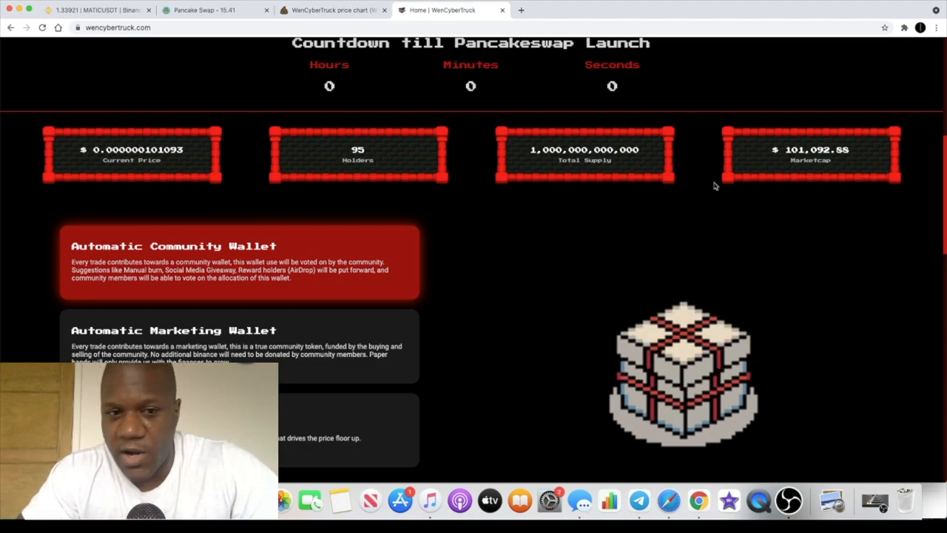
scroll("down", 3)
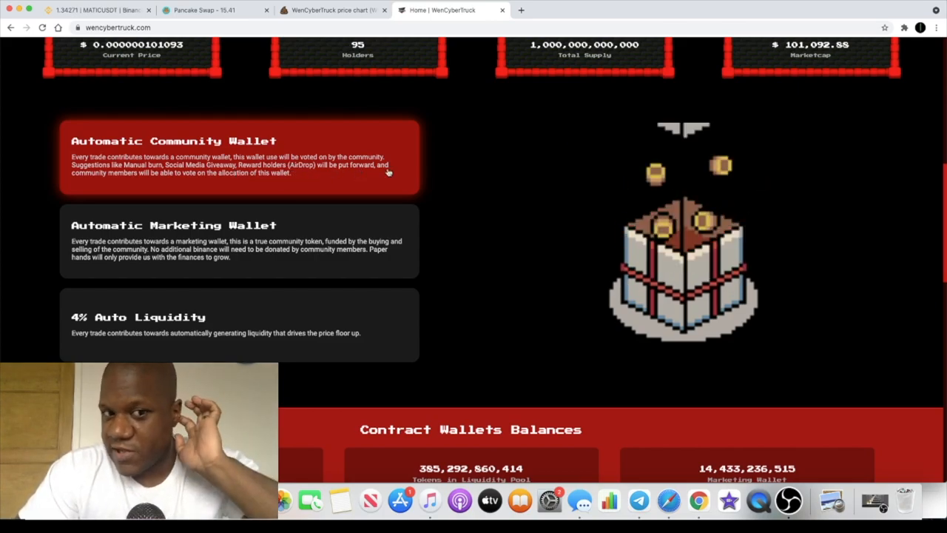
scroll("up", 3)
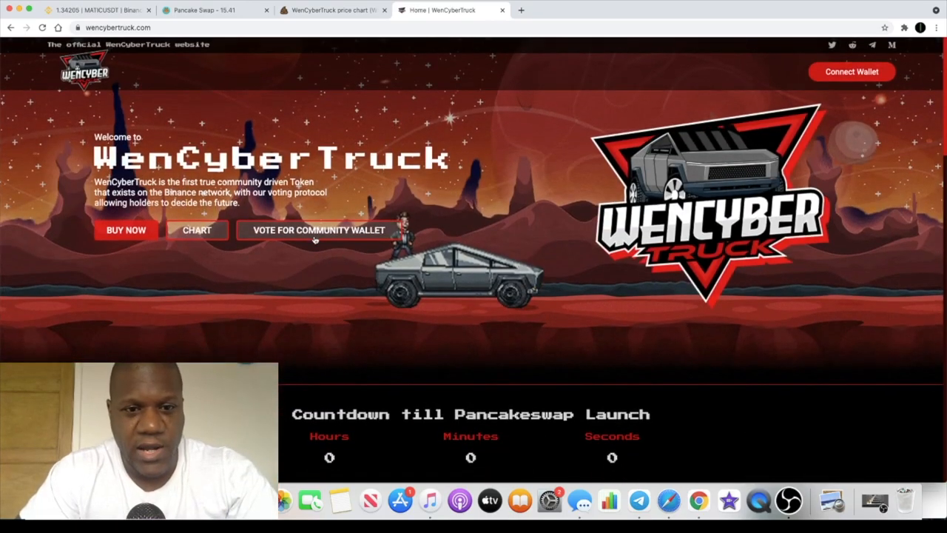
scroll("down", 3)
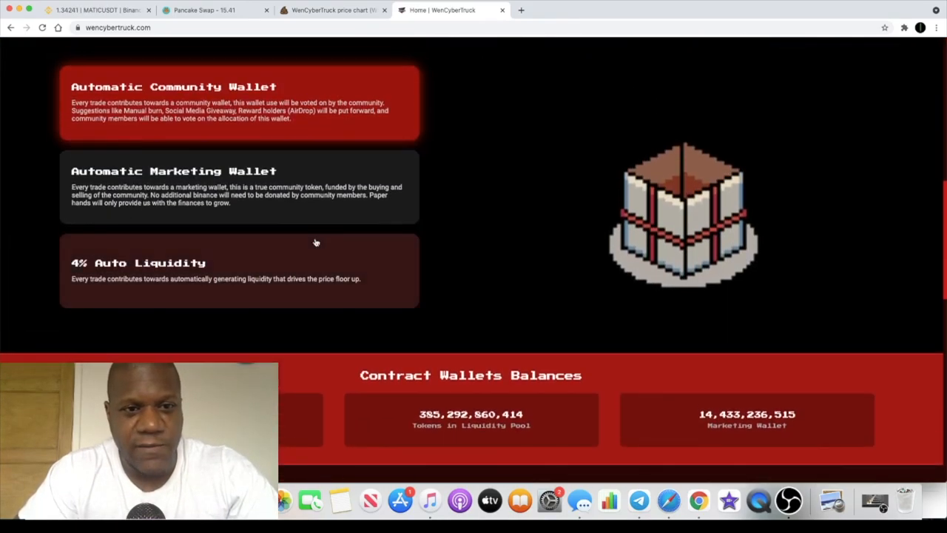
scroll("up", 3)
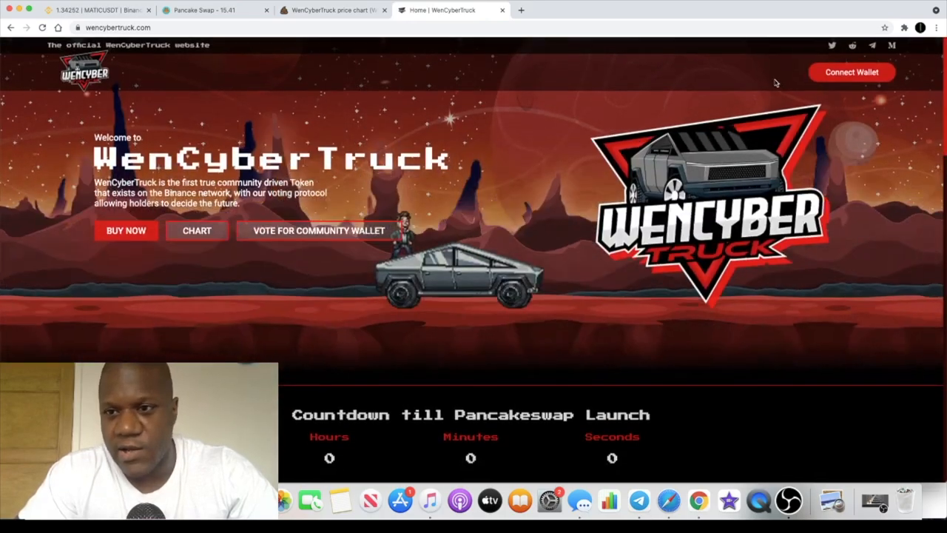
scroll("down", 3)
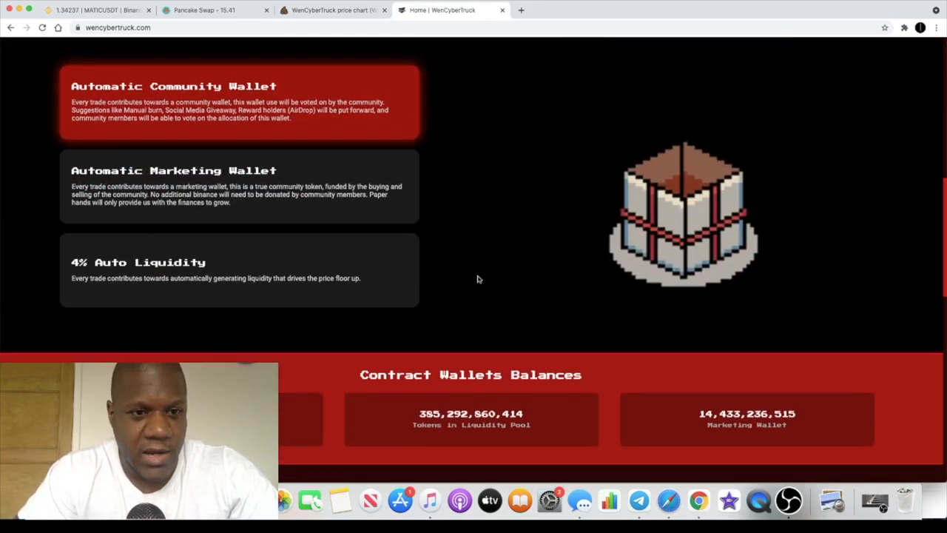
scroll("down", 3)
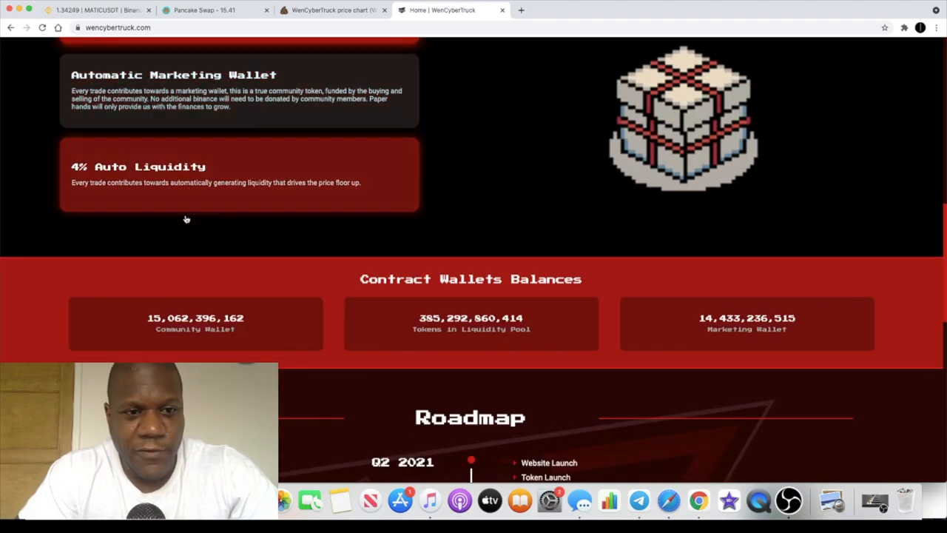
scroll("up", 3)
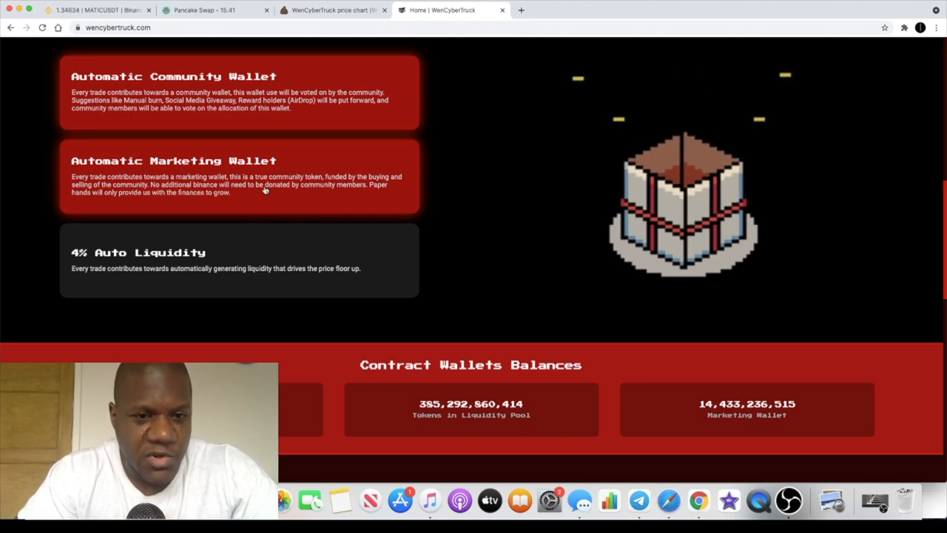
scroll("down", 3)
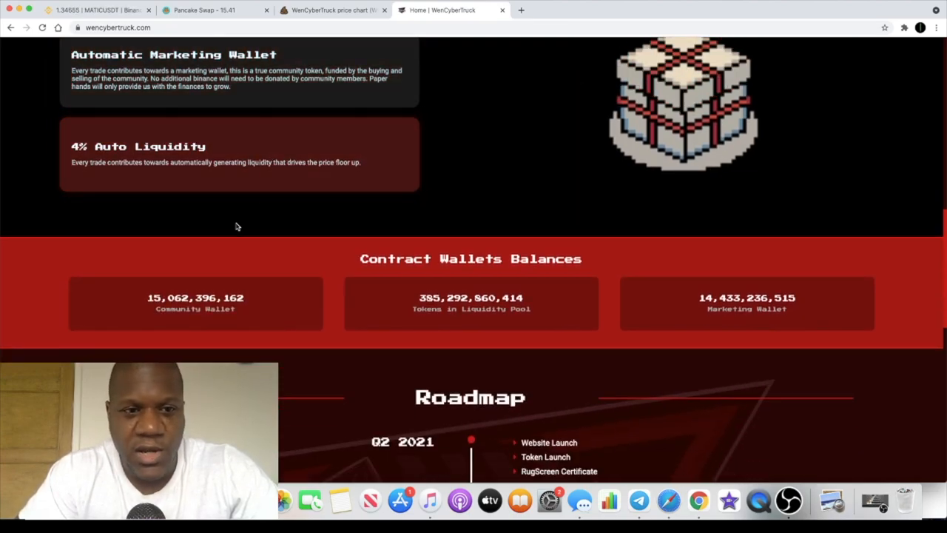
Review wallet balances and Q2–Q3 2021 roadmap, then switch to the PooCoin WCT/BNB chart tab.
scroll("down", 3)
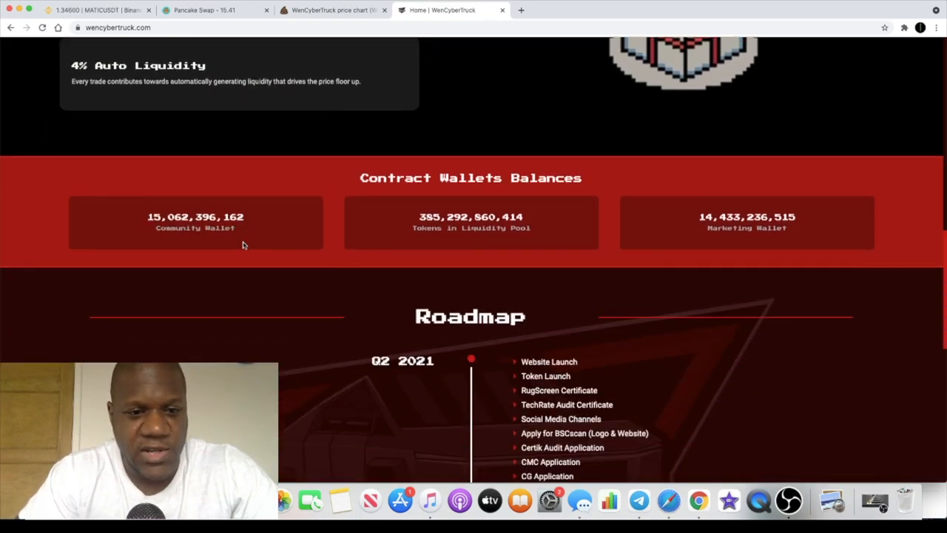
scroll("down", 3)
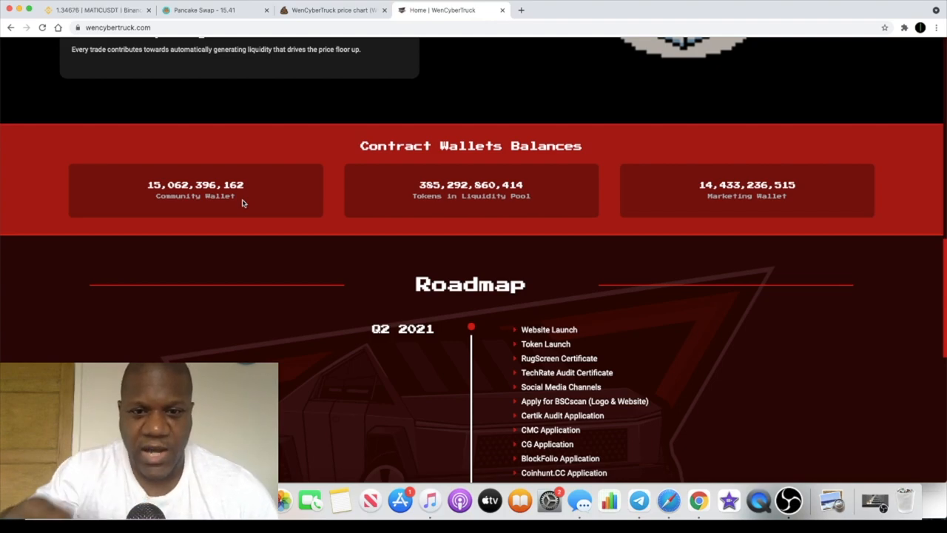
mouse_move(290, 217)
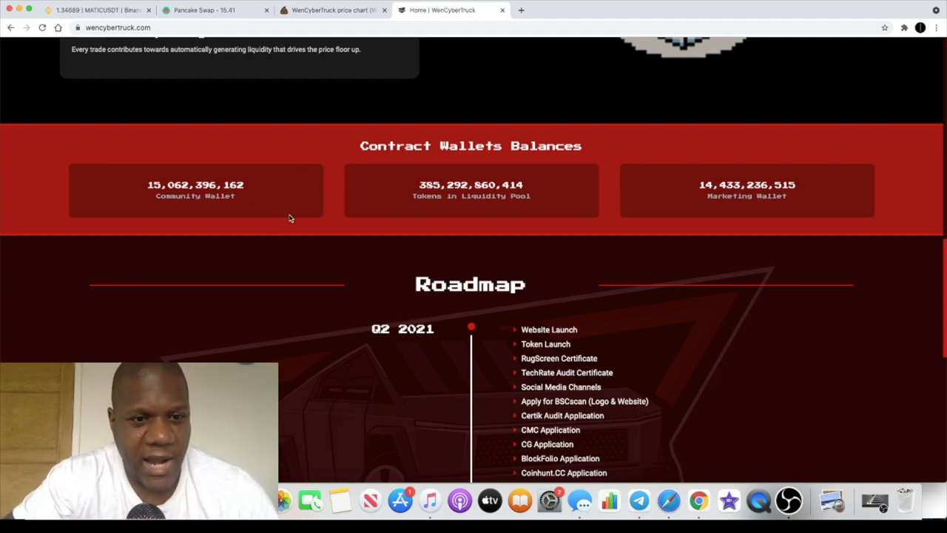
mouse_move(228, 184)
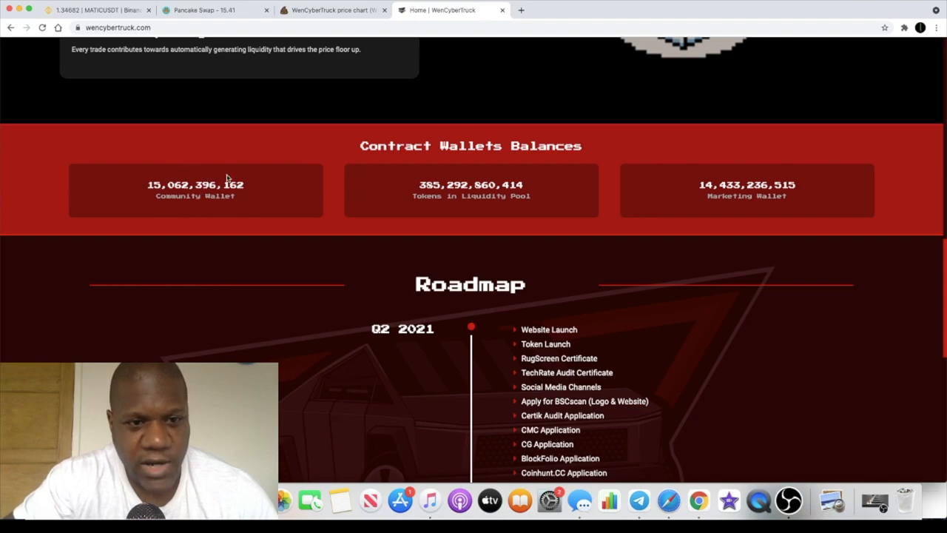
mouse_move(280, 191)
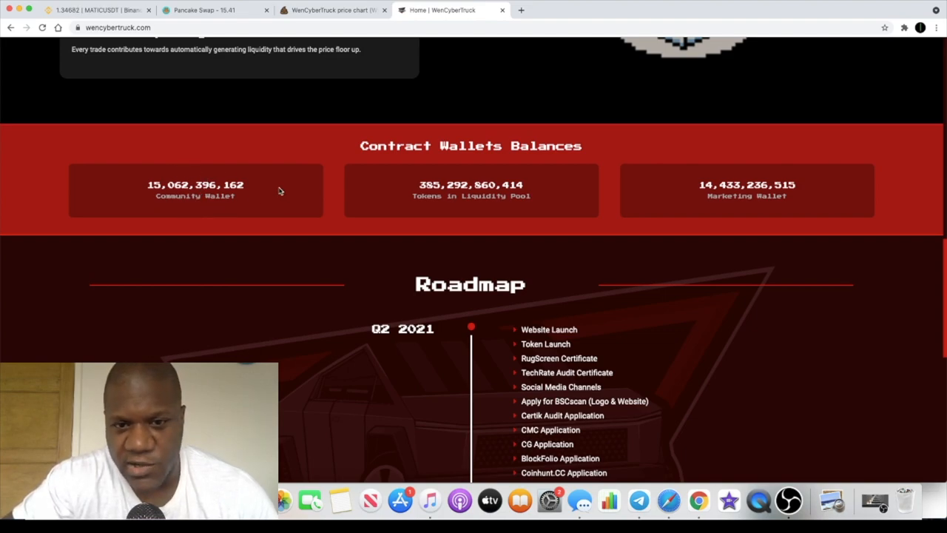
mouse_move(463, 197)
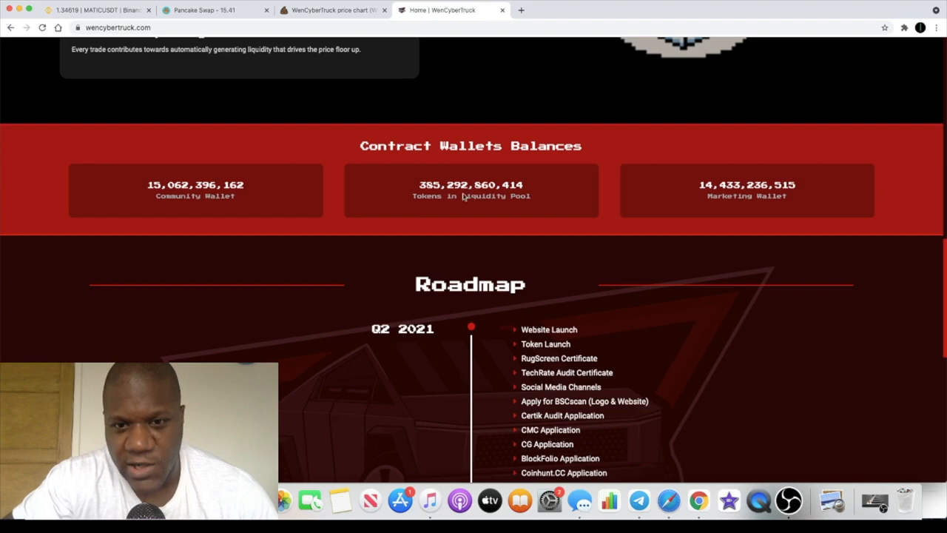
mouse_move(557, 211)
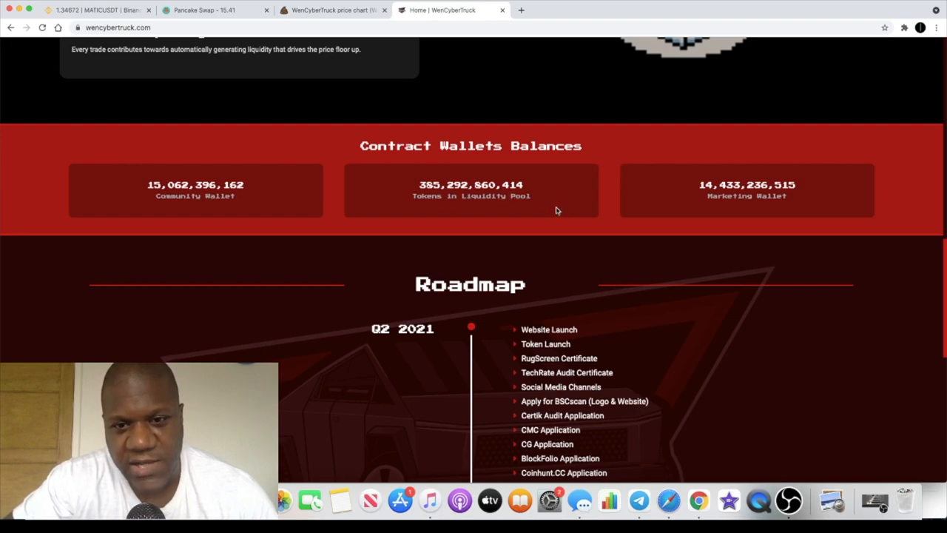
mouse_move(764, 210)
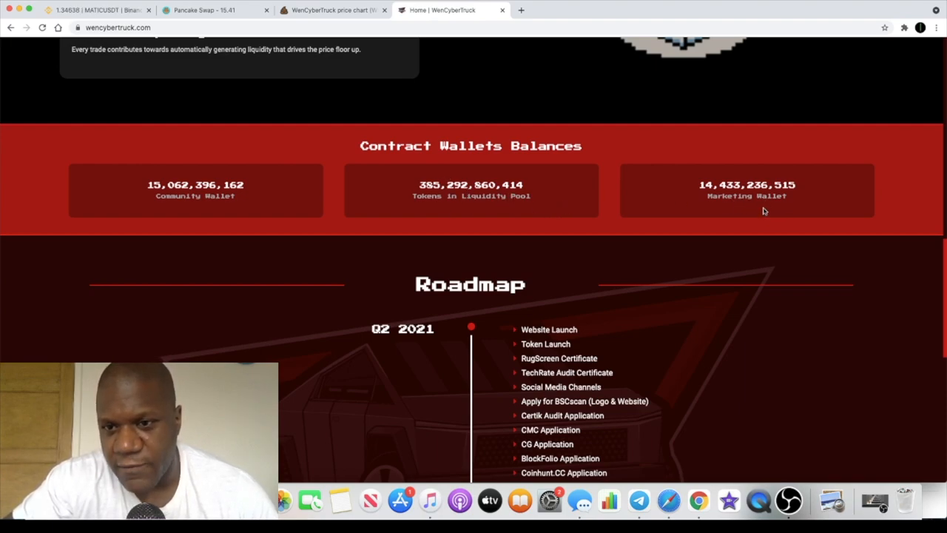
scroll("up", 3)
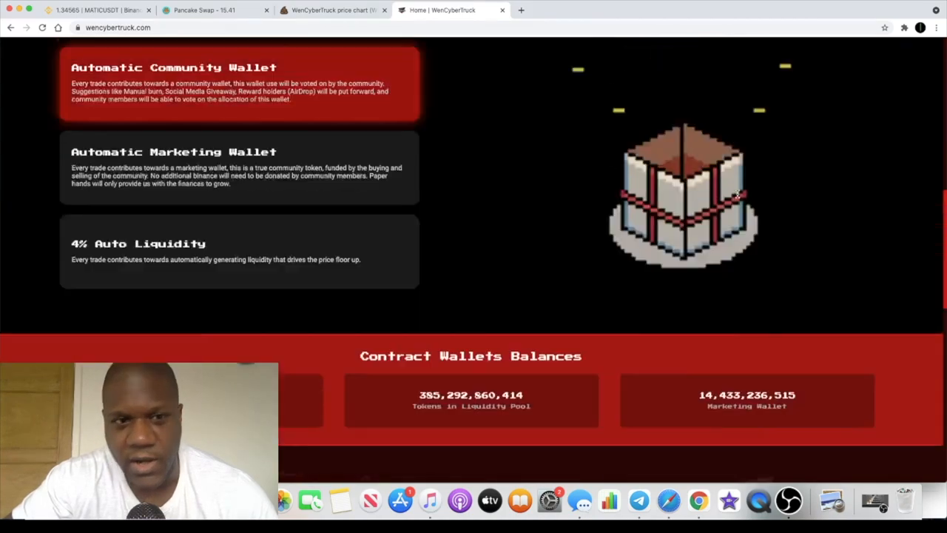
scroll("up", 3)
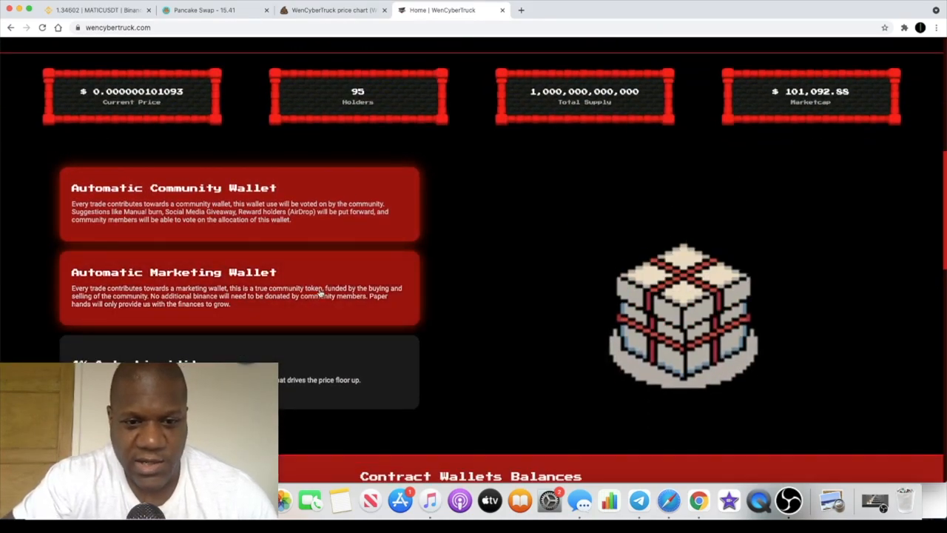
scroll("down", 3)
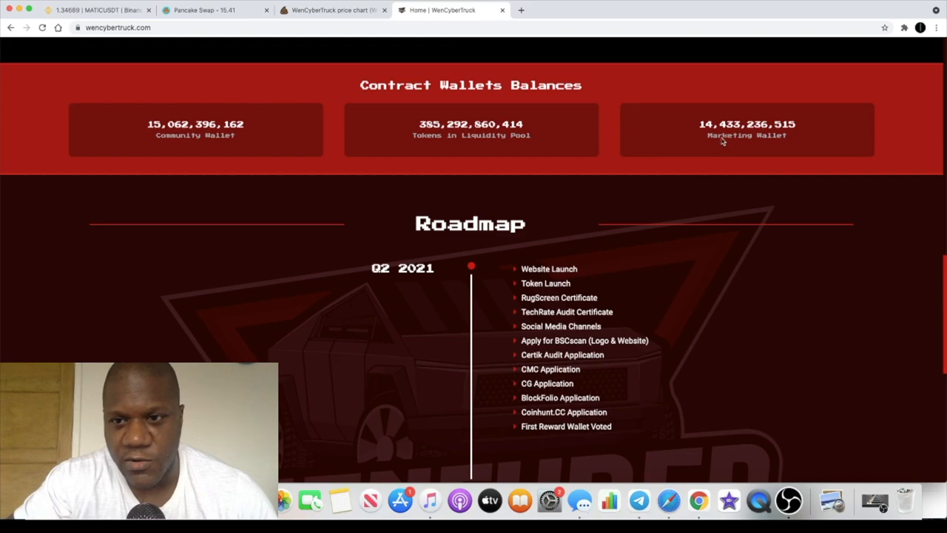
scroll("down", 3)
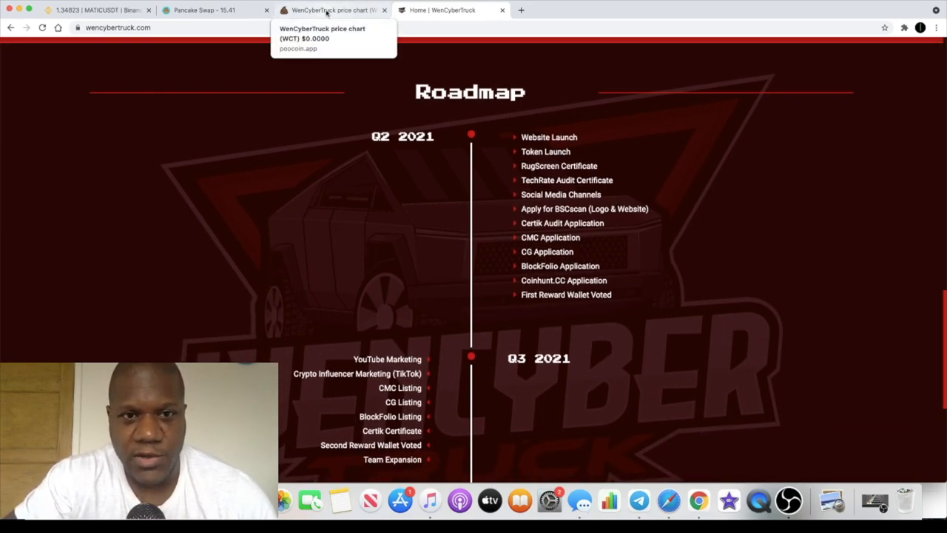
left_click(329, 10)
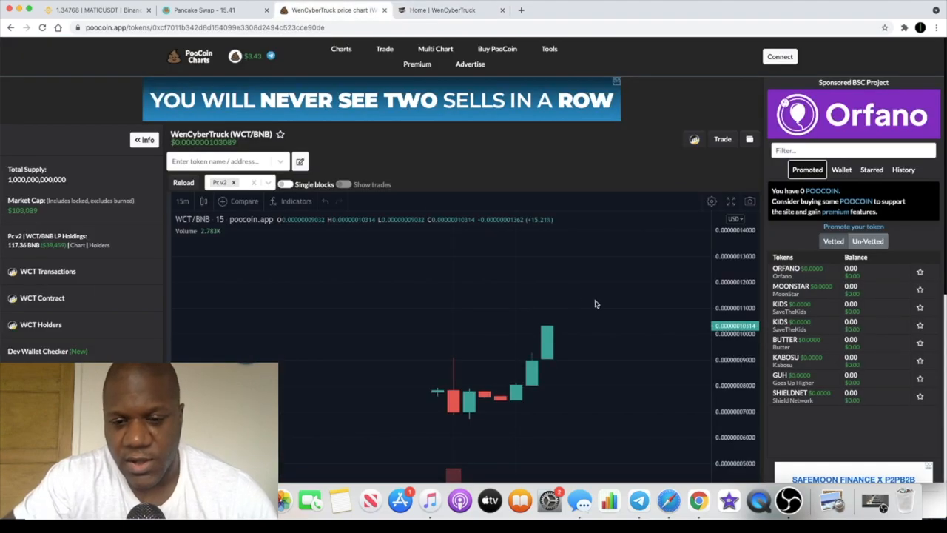
mouse_move(628, 326)
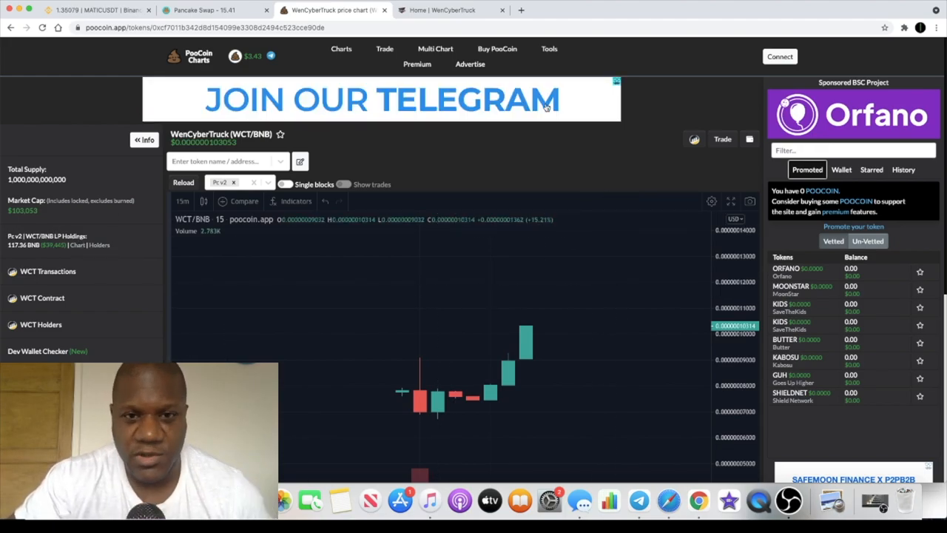
left_click(452, 10)
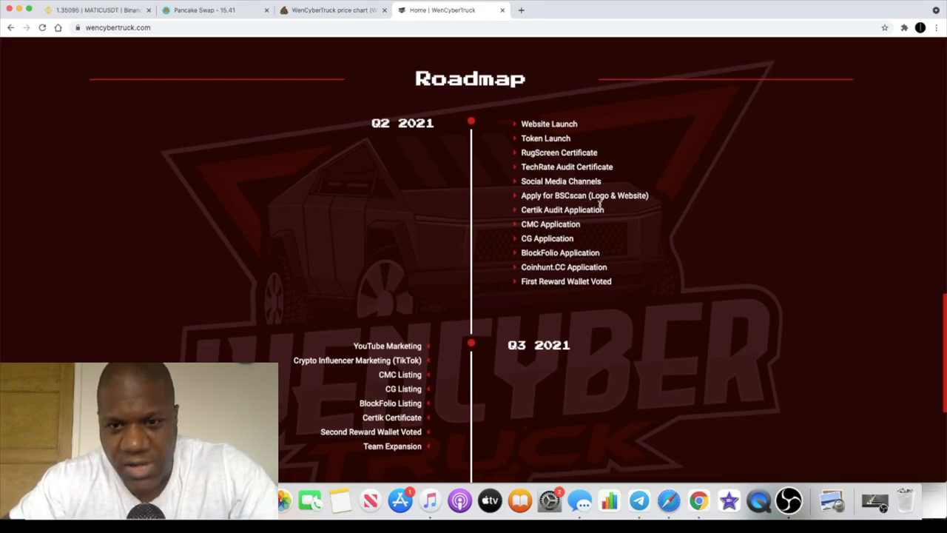
mouse_move(571, 235)
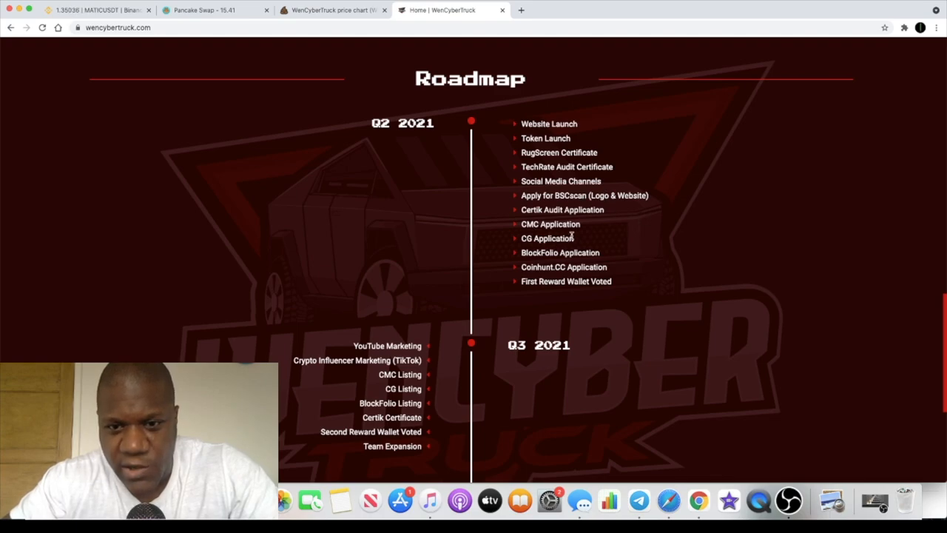
mouse_move(582, 245)
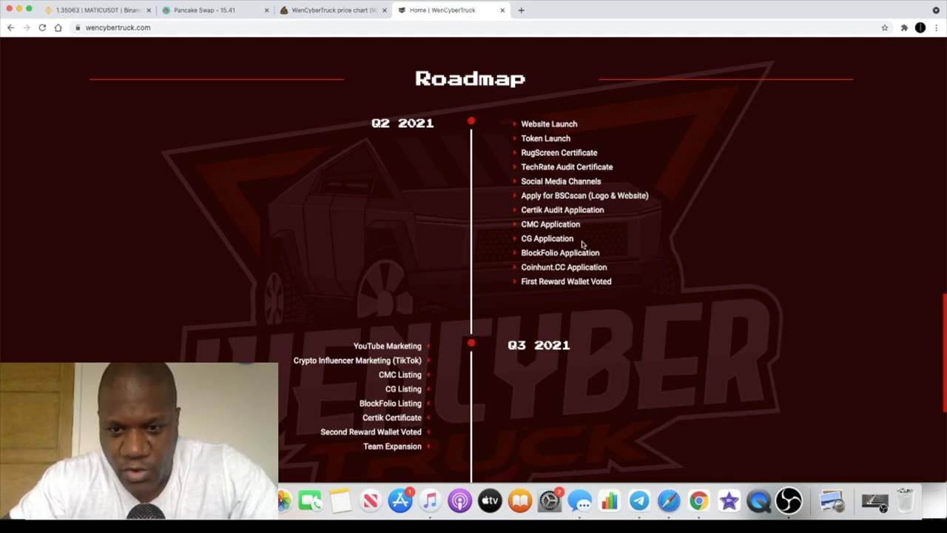
mouse_move(565, 296)
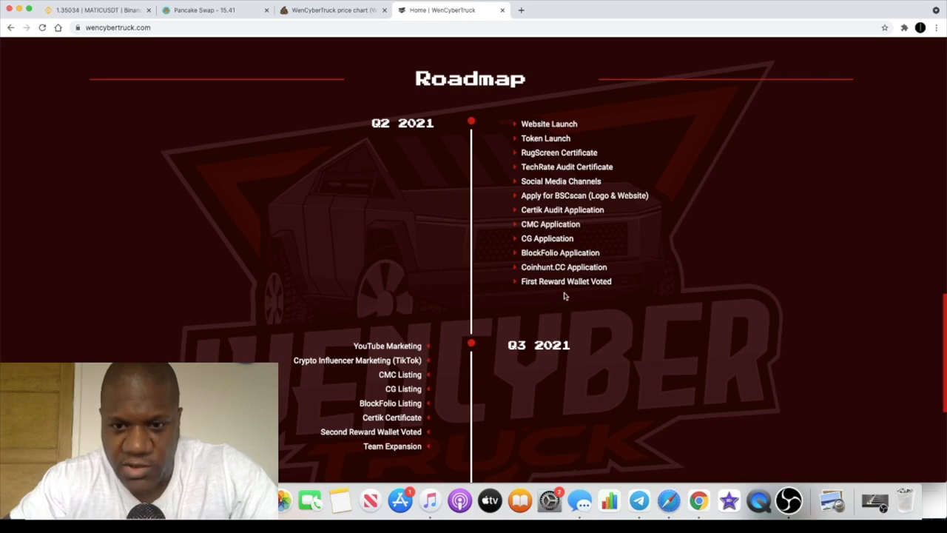
Scroll down through the Q2–Q4 2021 roadmap to the Q4 listing plans.
scroll("down", 3)
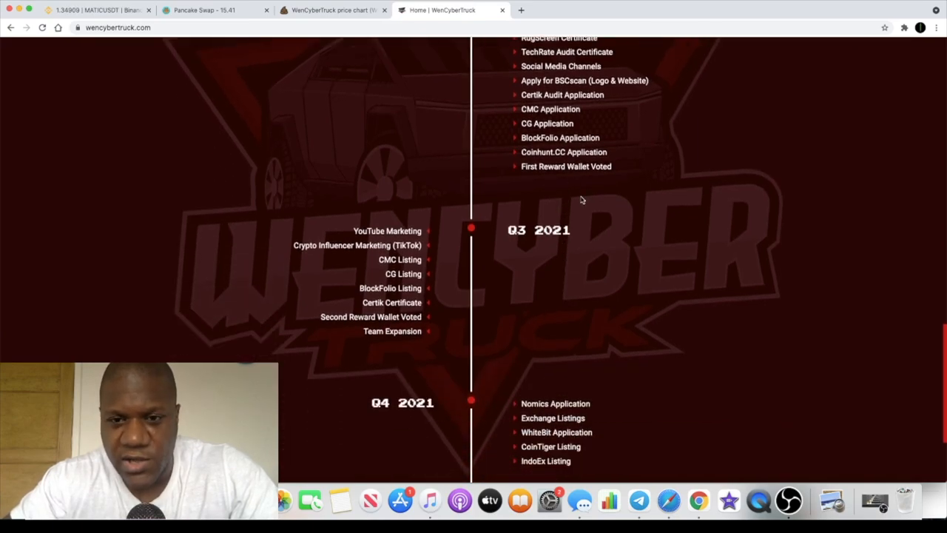
mouse_move(569, 182)
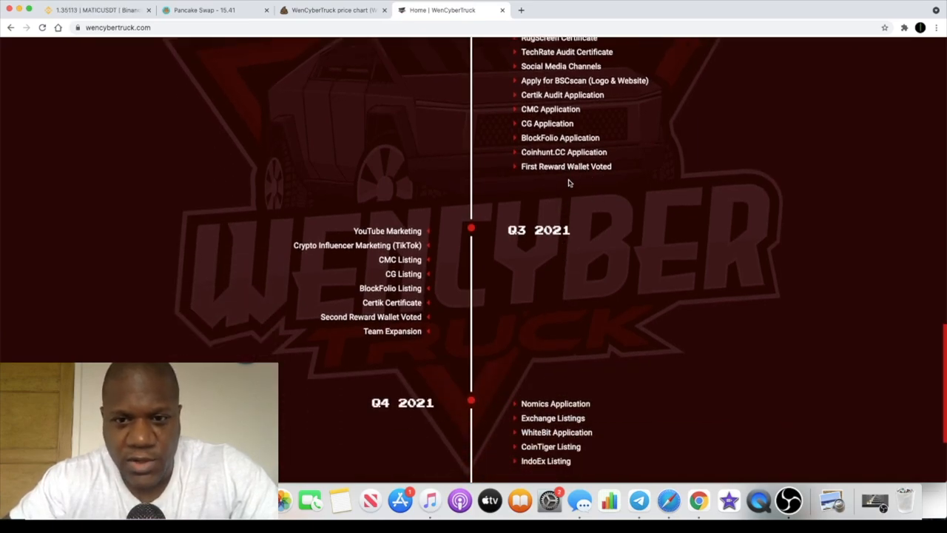
scroll("down", 3)
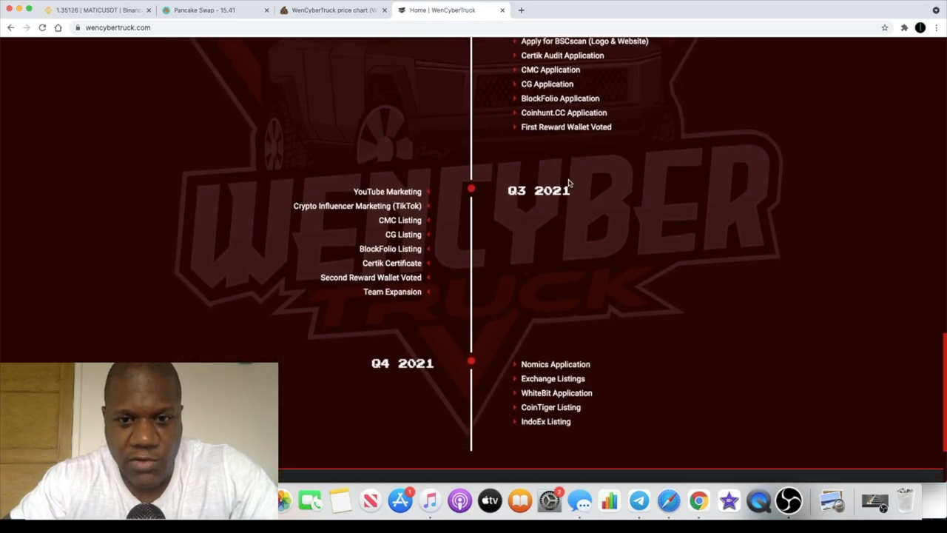
scroll("down", 3)
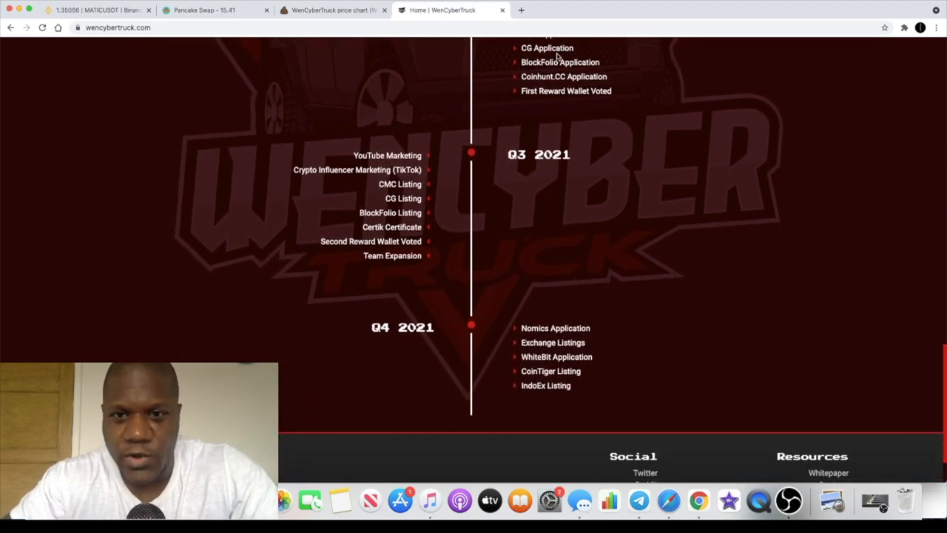
mouse_move(275, 199)
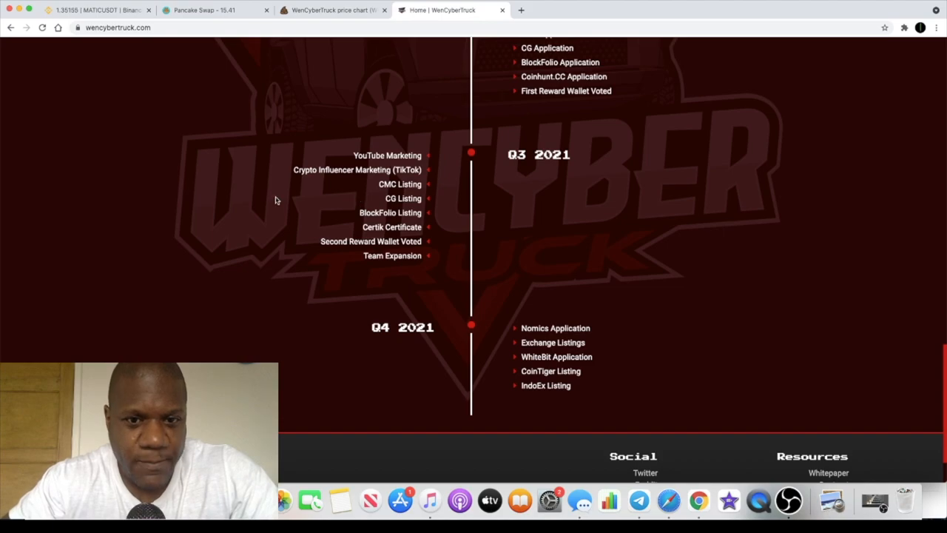
mouse_move(428, 185)
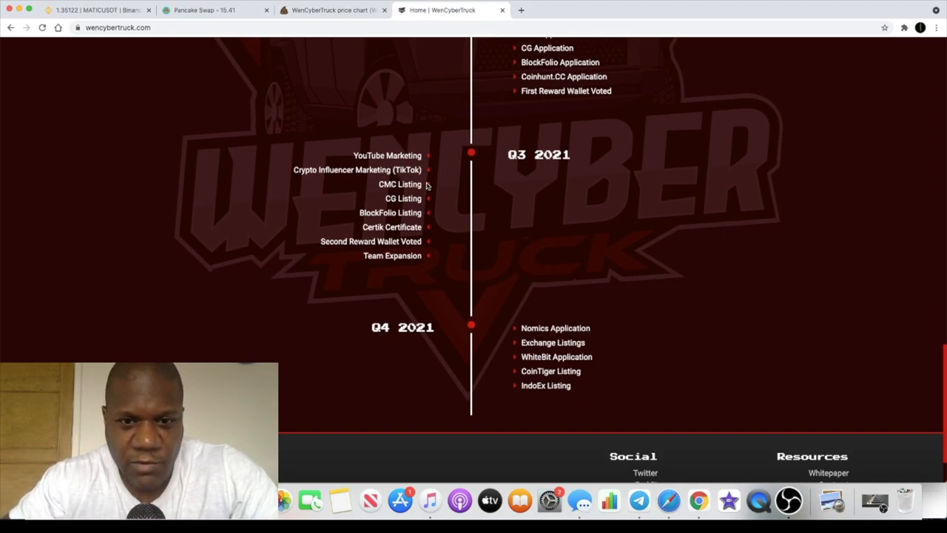
mouse_move(380, 266)
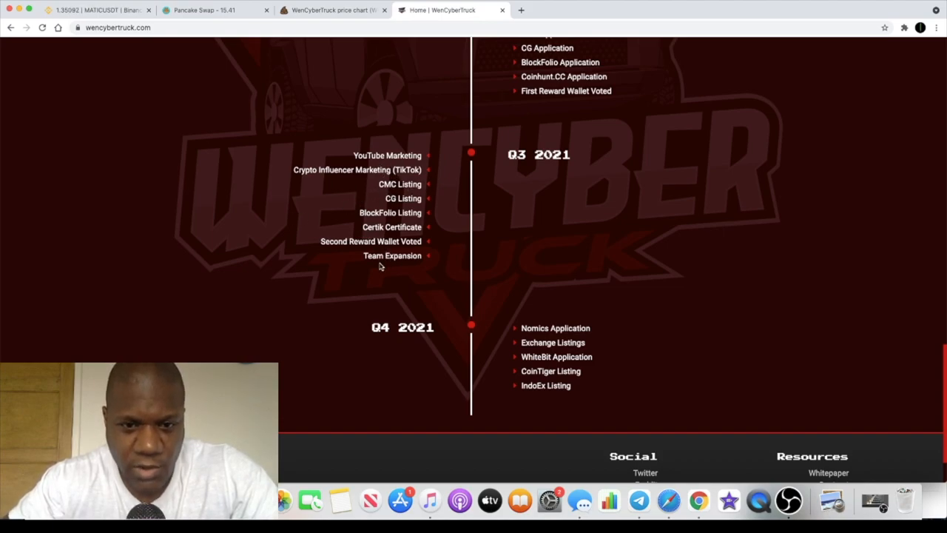
scroll("down", 3)
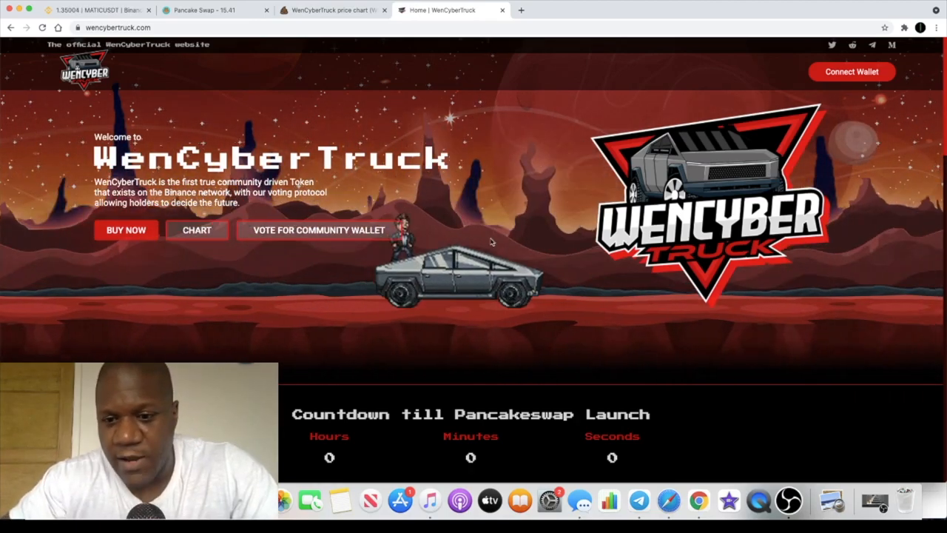
left_click(638, 501)
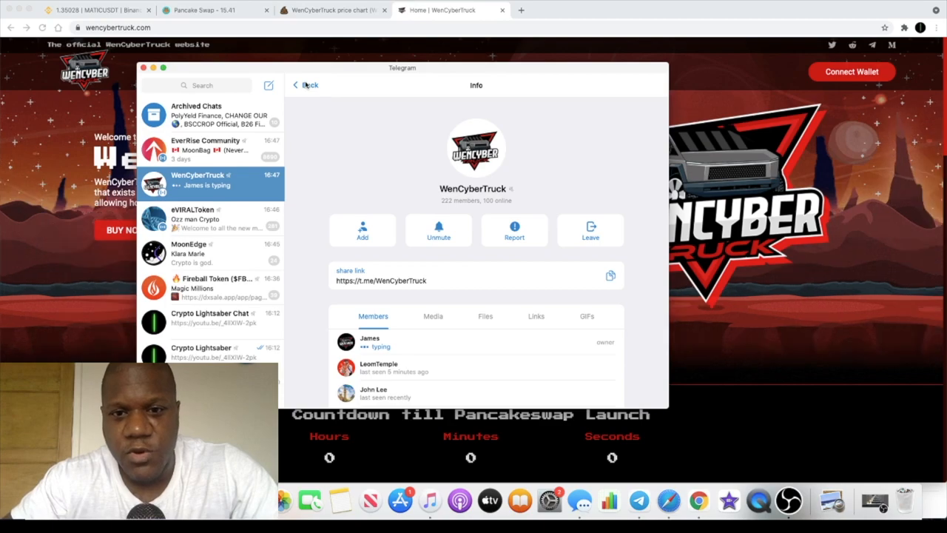
left_click(304, 84)
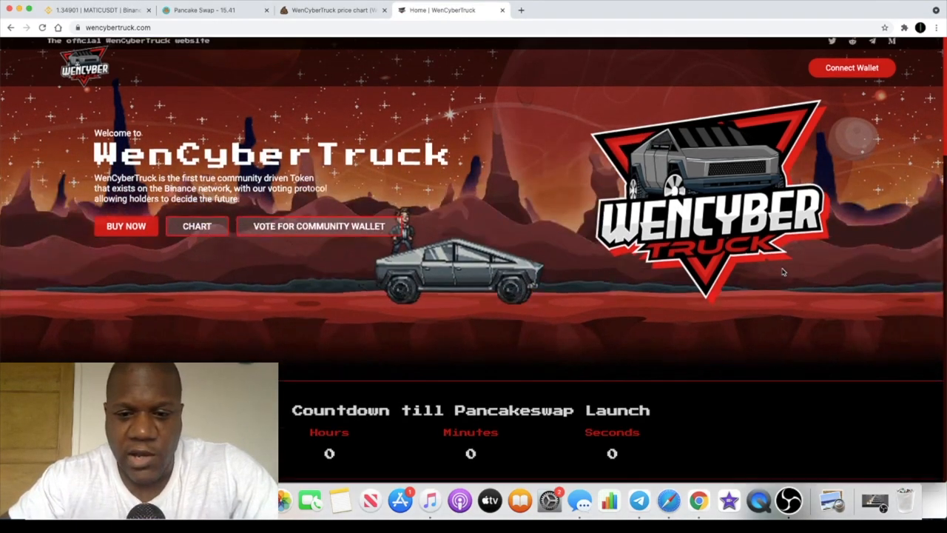
scroll("down", 3)
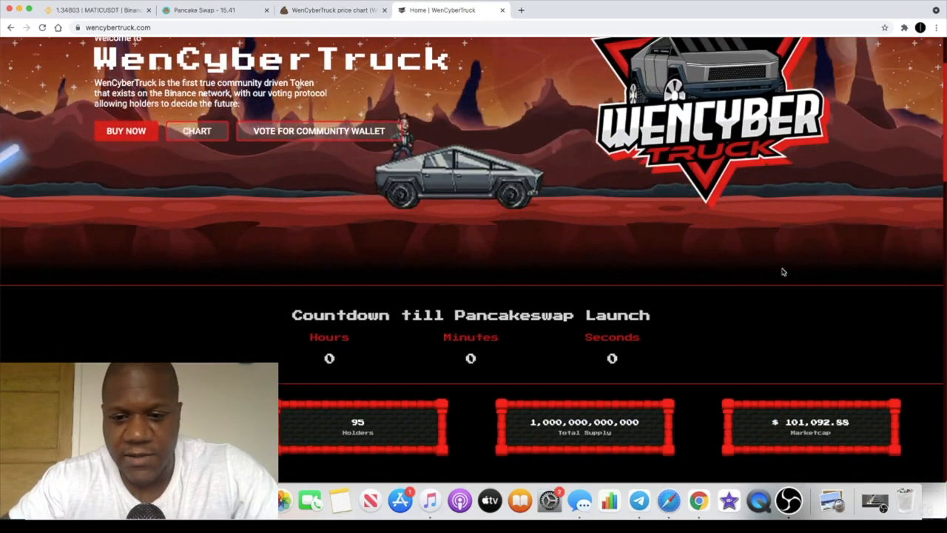